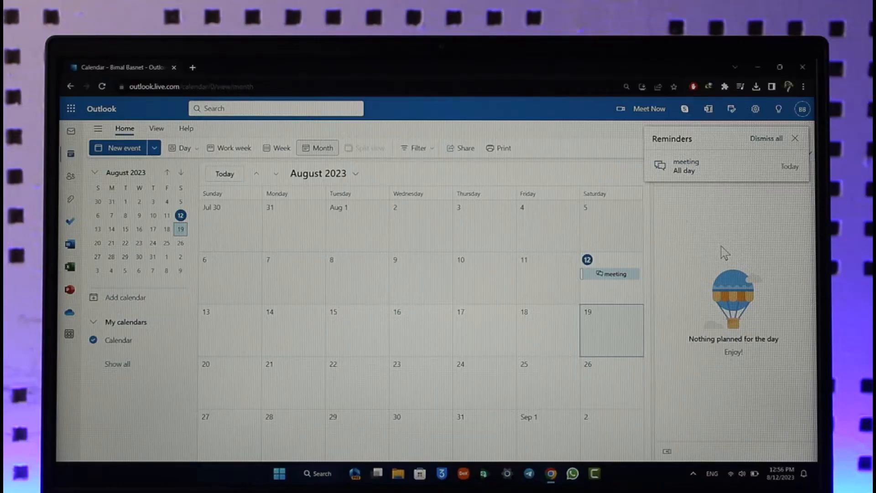
Step: Select the all-day 'meeting' on Saturday, August 12, then open it for editing
click(613, 274)
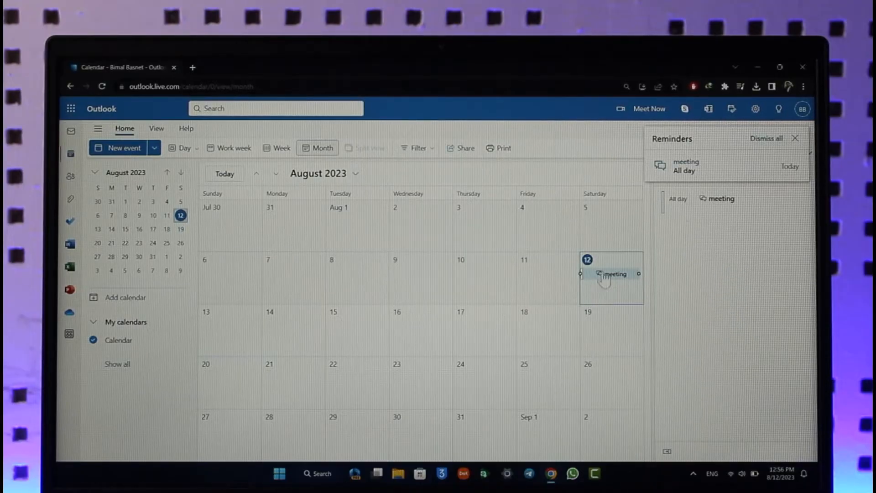
right_click(615, 273)
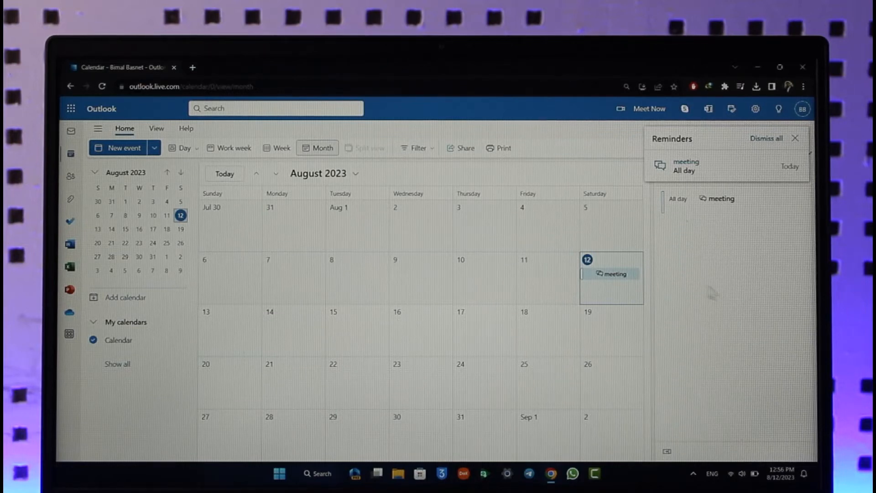
click(614, 274)
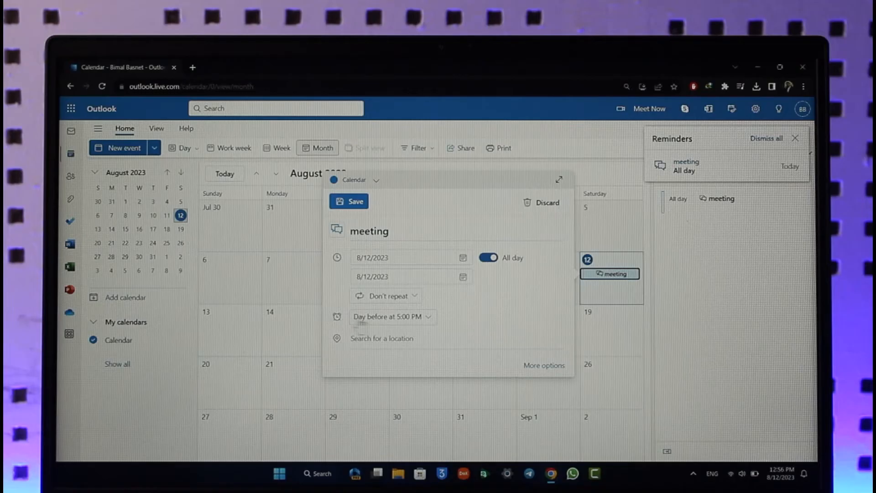
Step: Change the meeting's reminder from 'Day before at 5:00 PM' to 'Don't remind me' and save
click(391, 316)
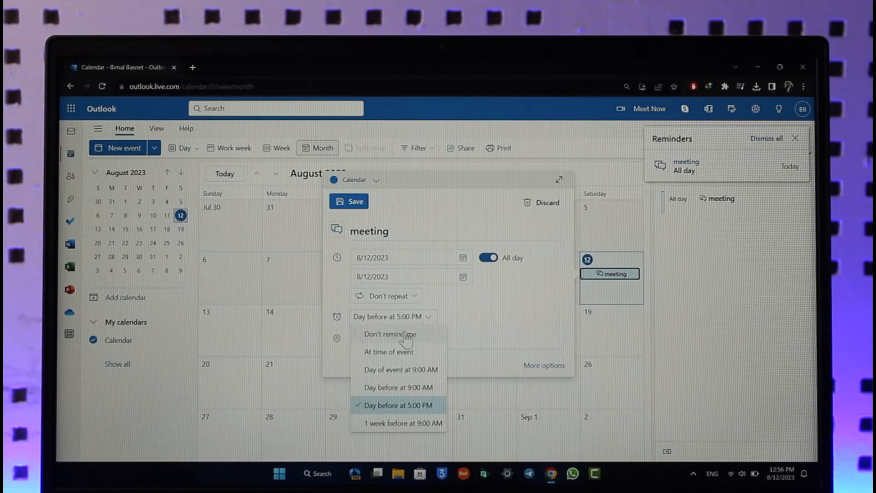
click(389, 334)
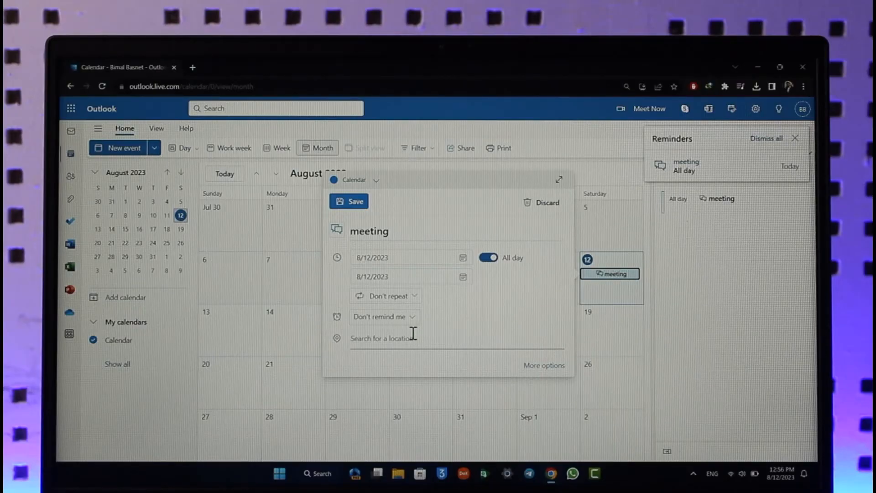
click(348, 201)
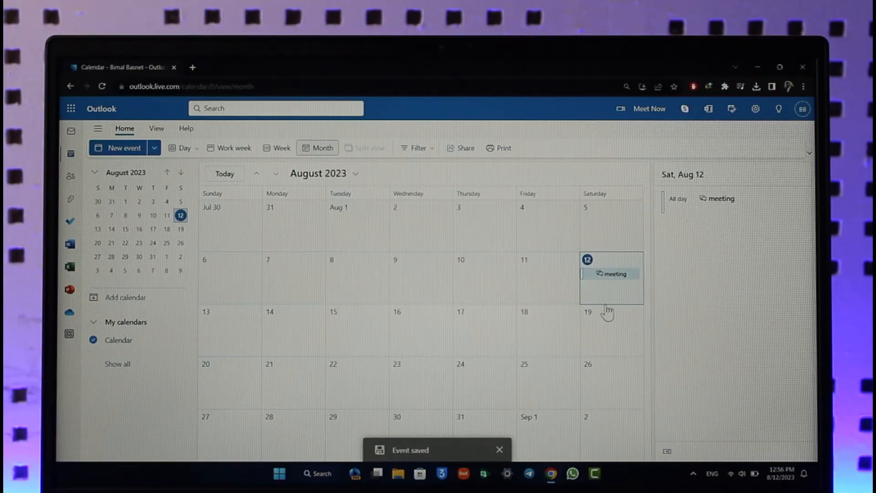
mouse_move(676, 310)
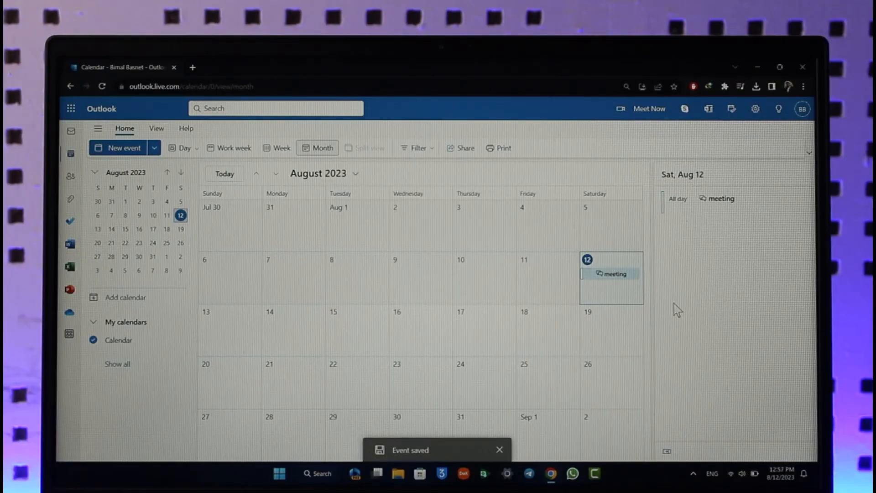
Step: Dismiss the 'Event saved' notice at the bottom of the calendar
click(499, 450)
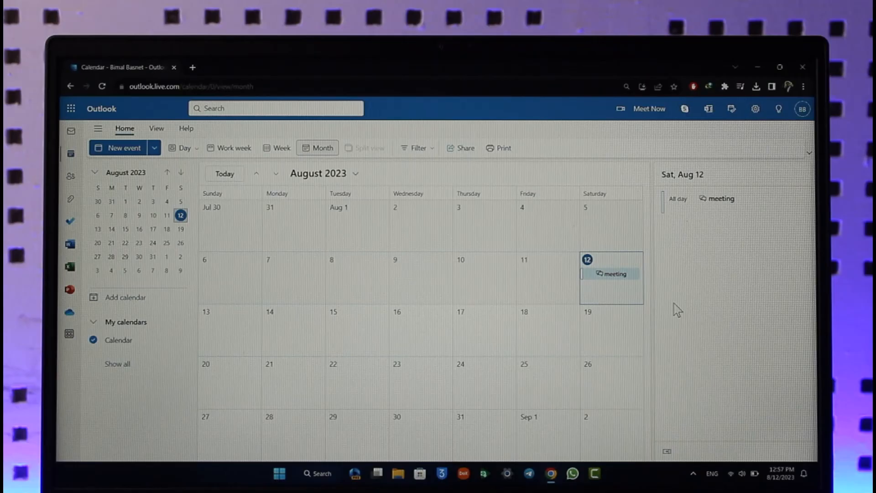